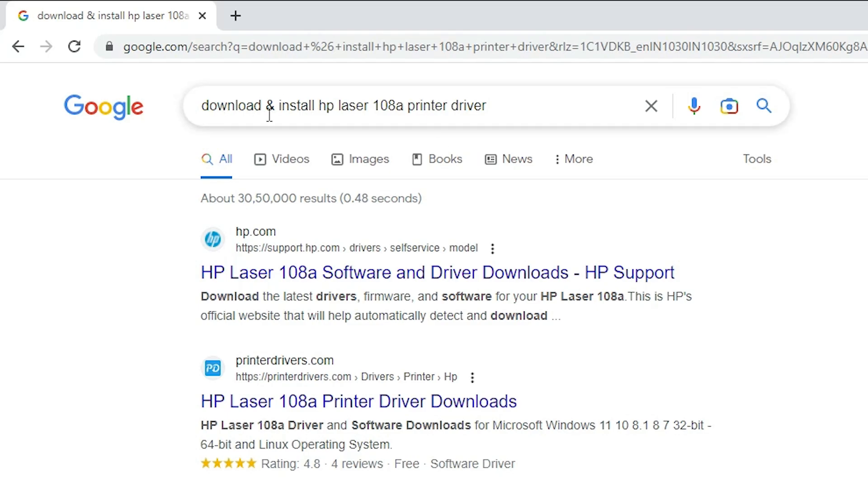
mouse_move(332, 106)
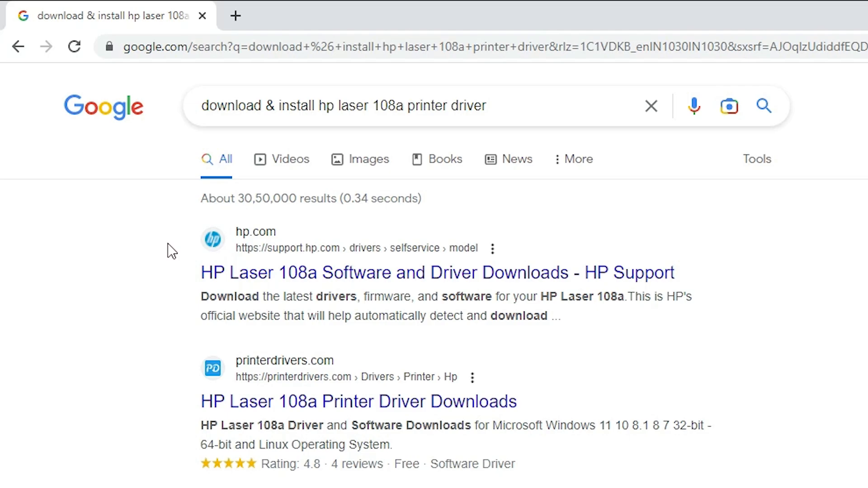
mouse_move(344, 272)
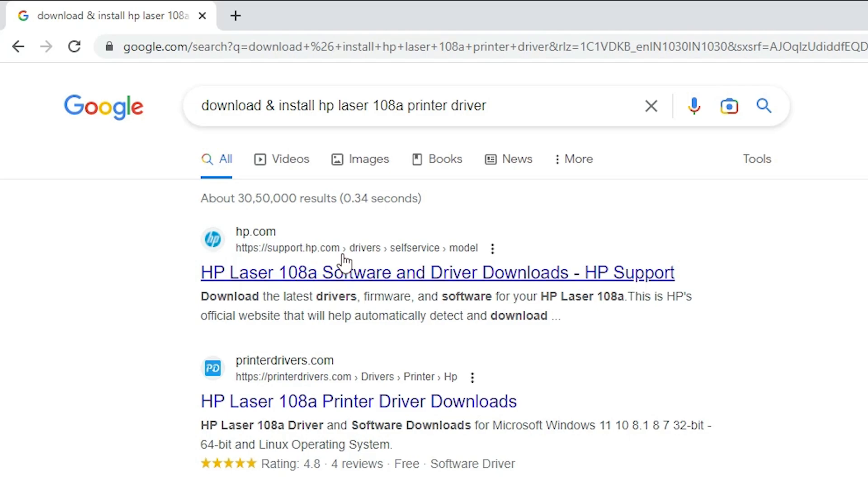
mouse_move(316, 276)
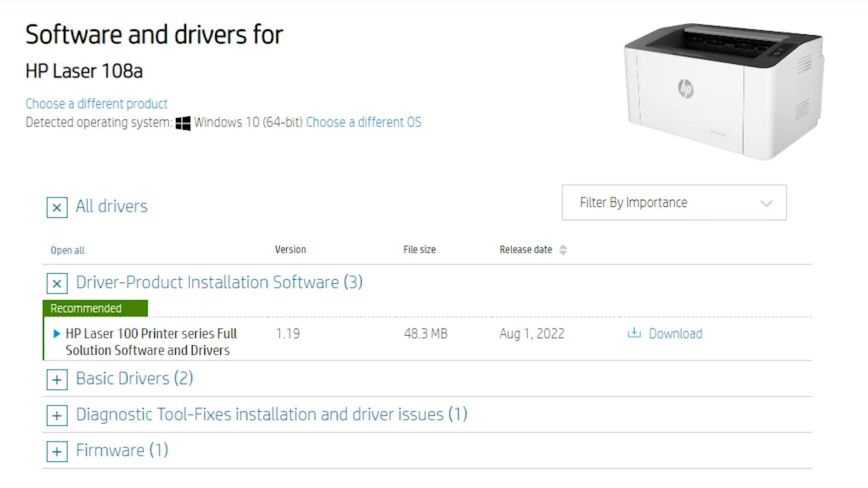
mouse_move(252, 282)
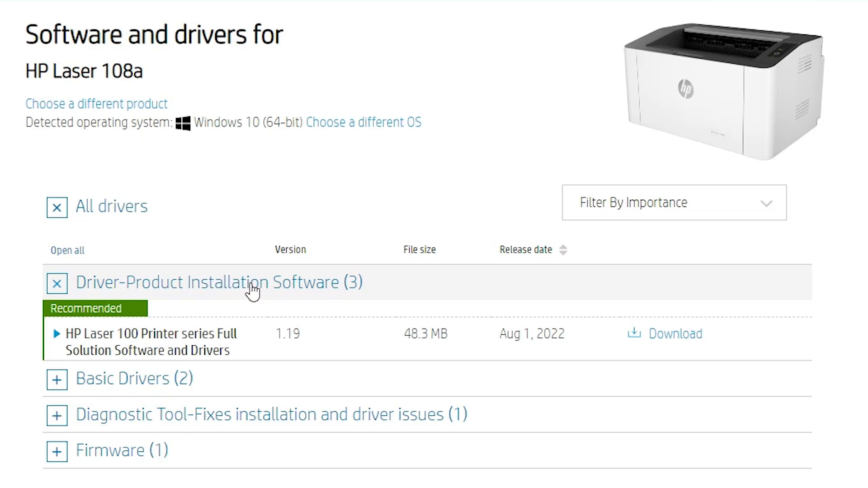
mouse_move(676, 333)
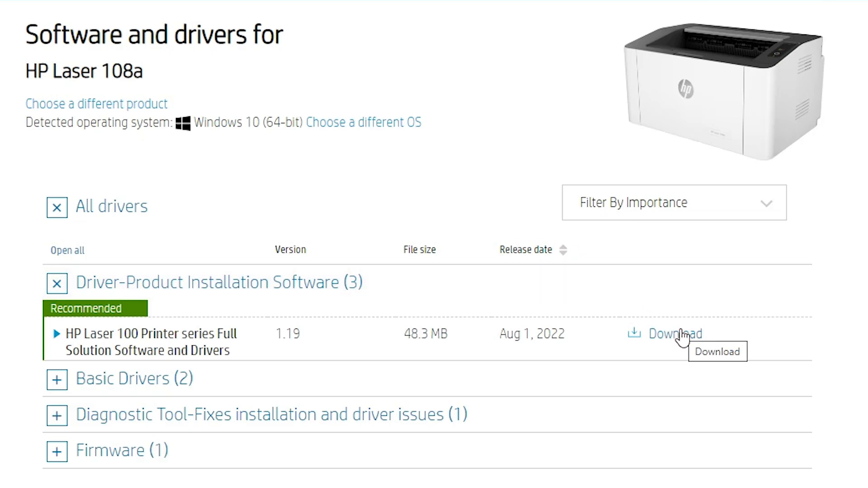
Step: Download the 48.22 MB HP Laser full software installer to the desktop and dismiss the completion notice
left_click(674, 333)
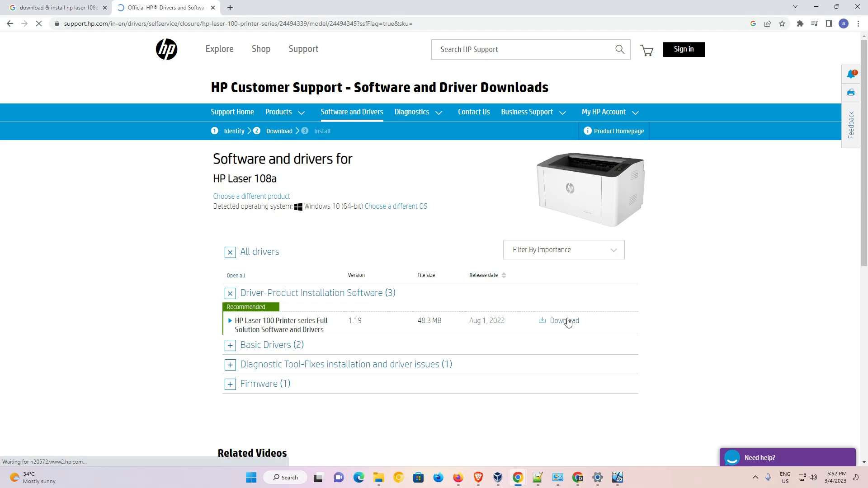
left_click(564, 321)
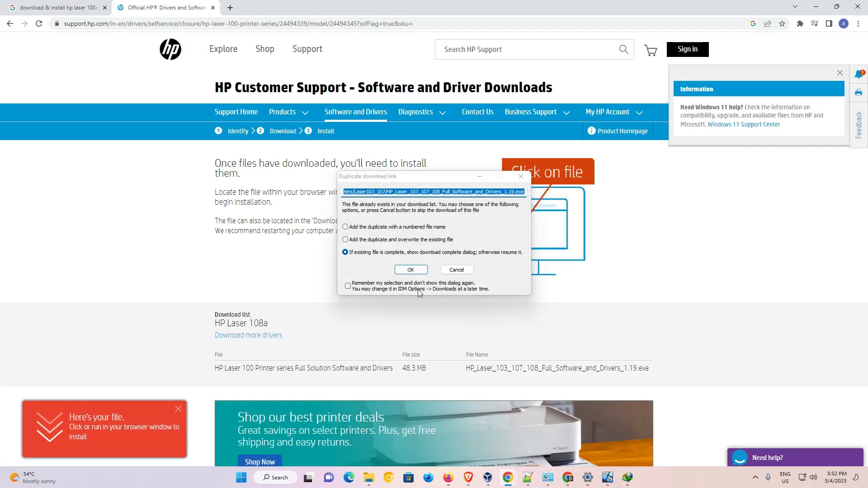
left_click(410, 269)
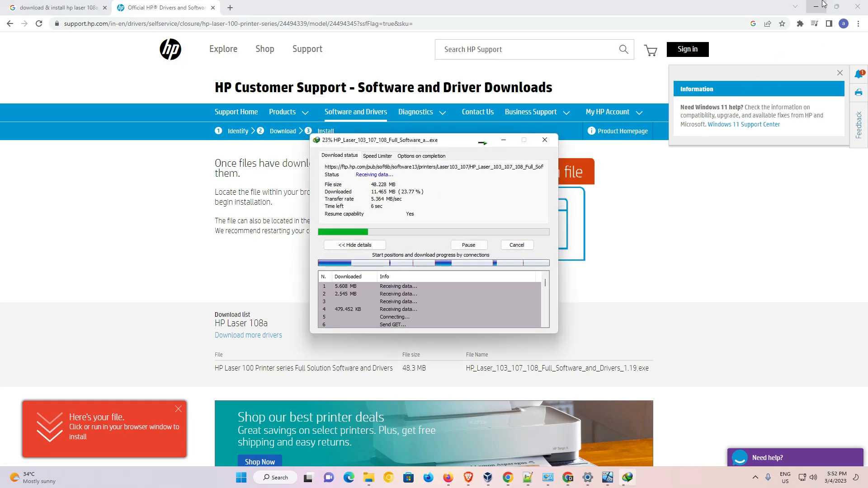
left_click(814, 6)
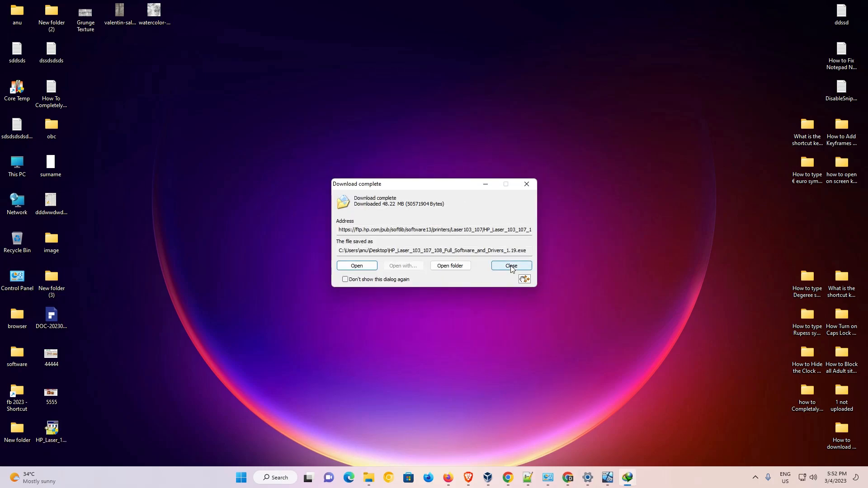
left_click(510, 268)
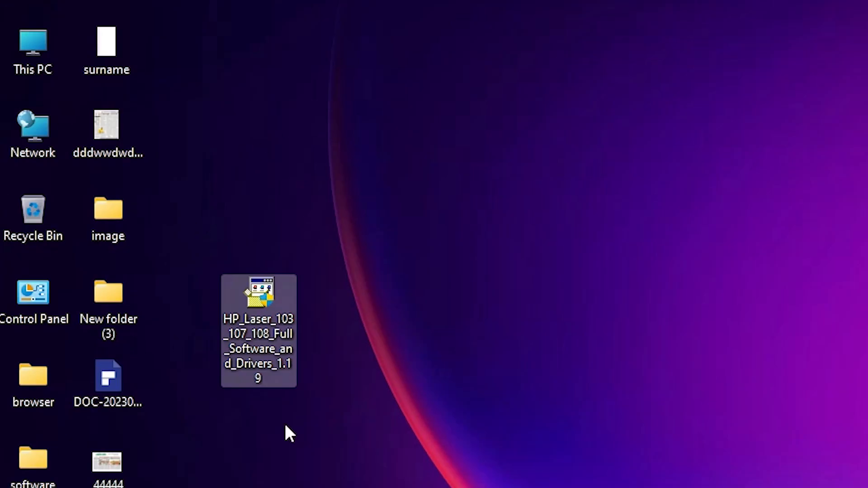
mouse_move(200, 389)
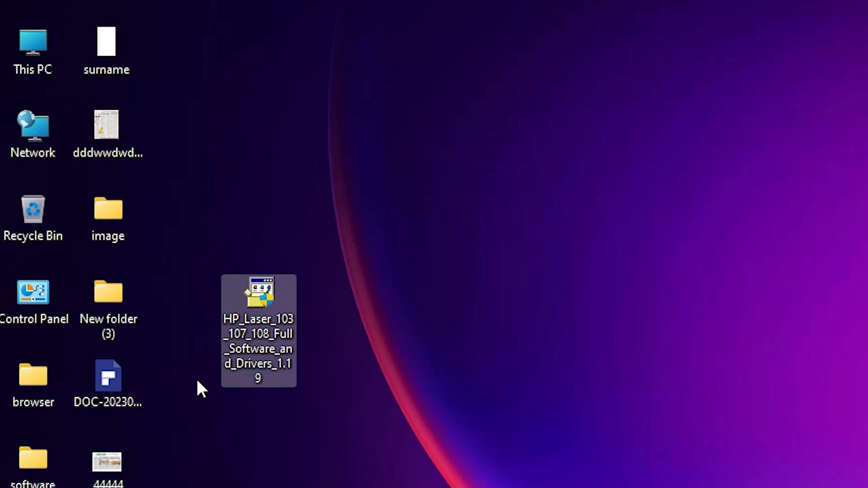
mouse_move(236, 232)
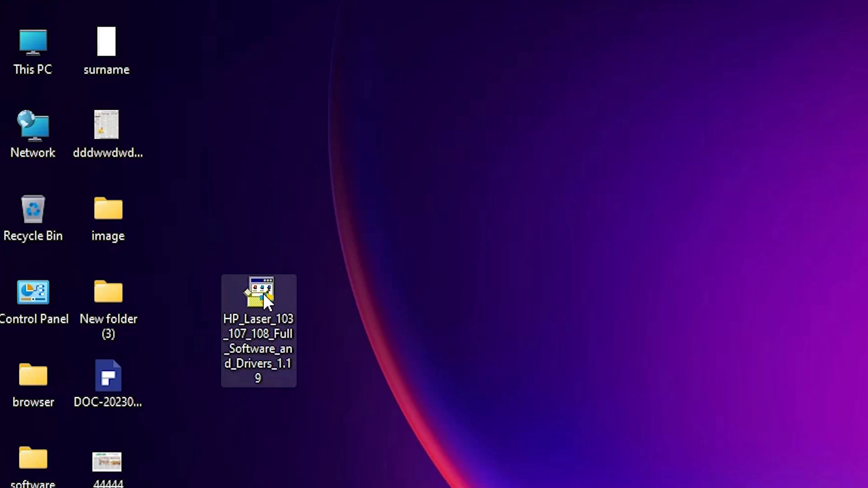
Step: Run the downloaded HP Laser .exe to extract its driver files into an HP Laser desktop folder
right_click(258, 299)
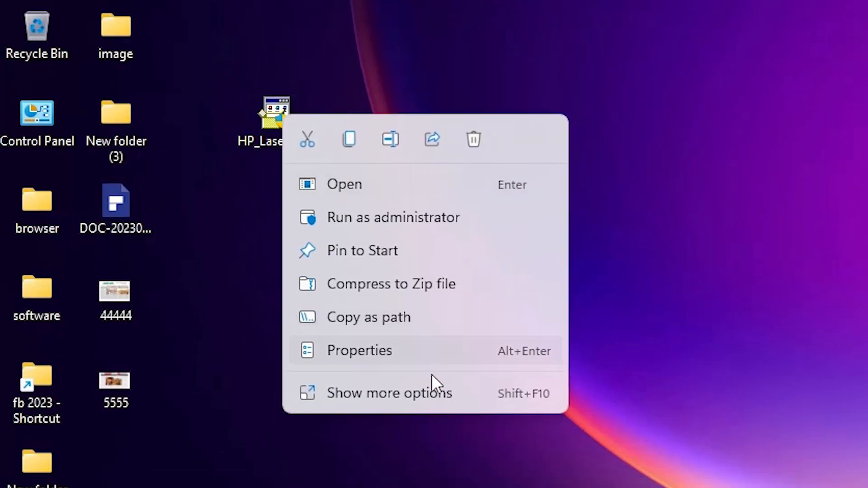
left_click(389, 393)
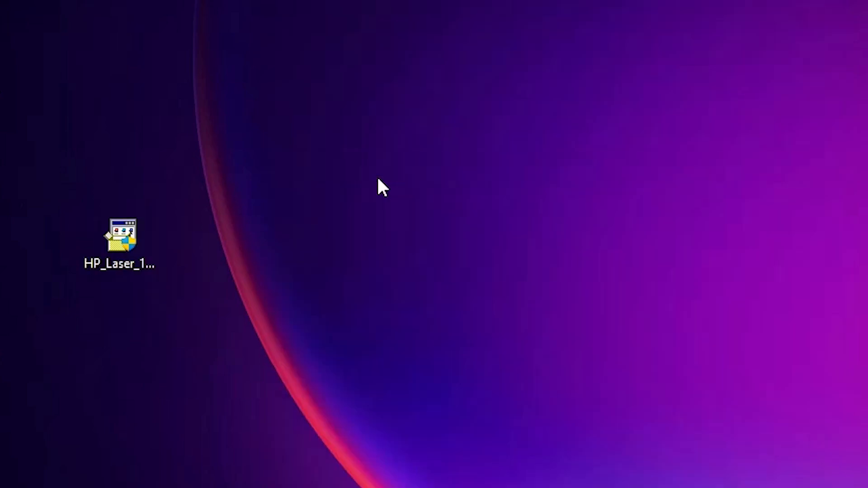
double_click(118, 237)
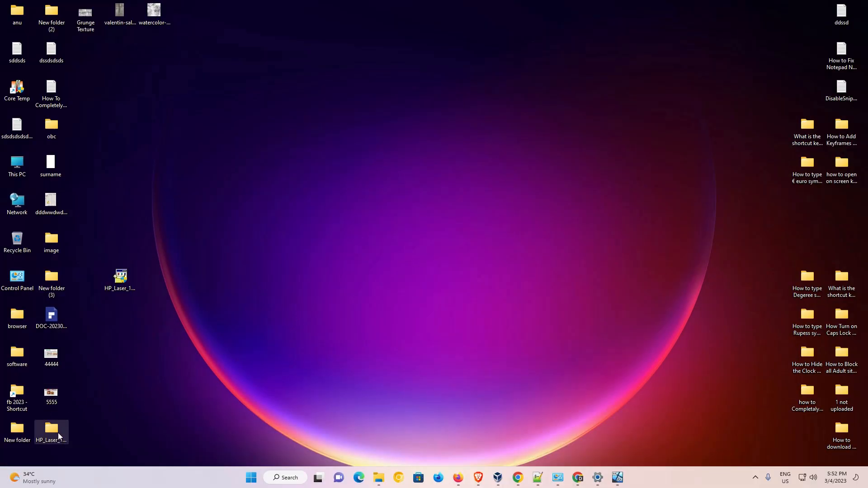
mouse_move(51, 429)
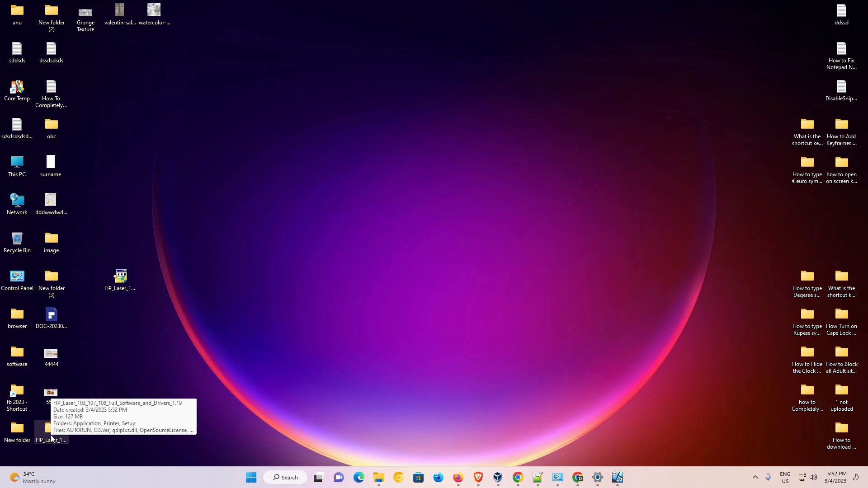
double_click(50, 432)
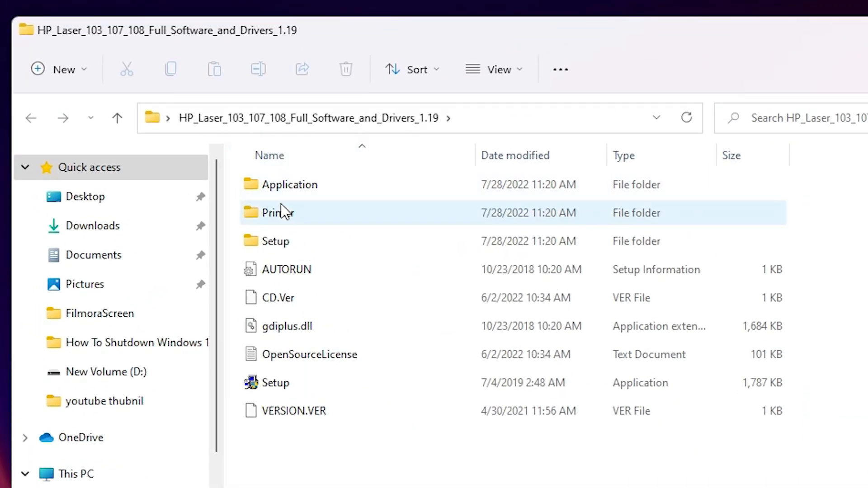
double_click(275, 212)
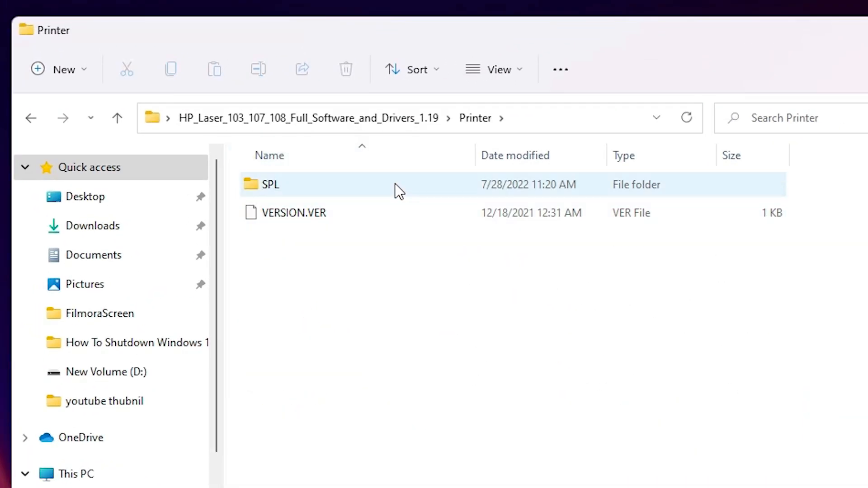
mouse_move(290, 188)
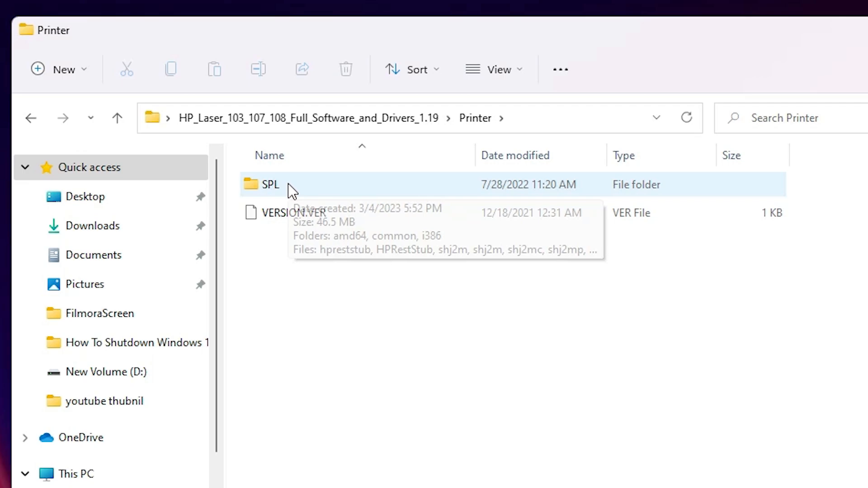
double_click(270, 184)
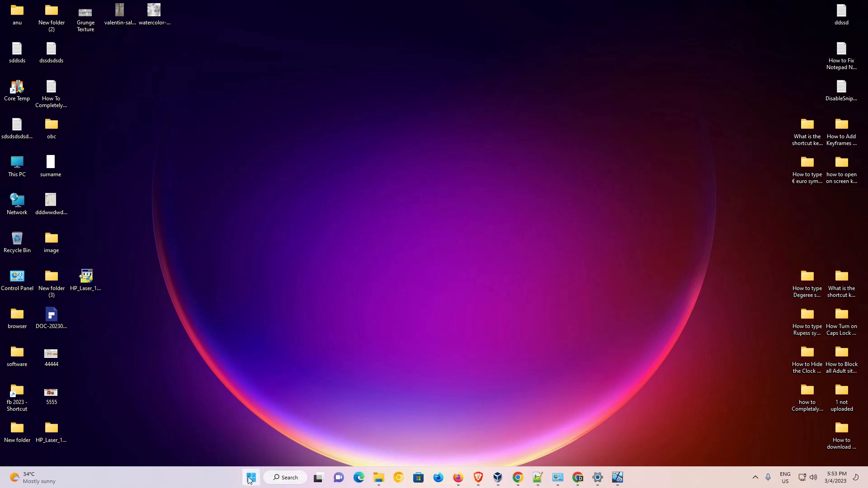
Step: Search Start for 'control Panel' to reach All Control Panel Items
type("control Panel")
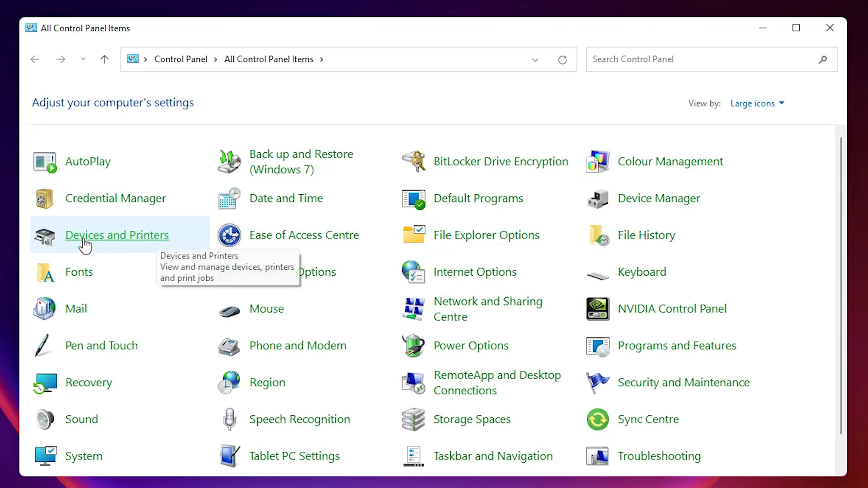
mouse_move(109, 245)
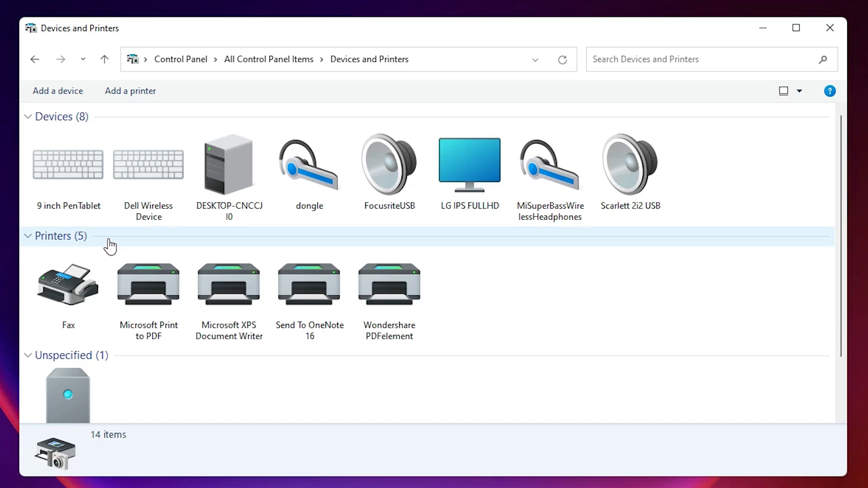
mouse_move(131, 91)
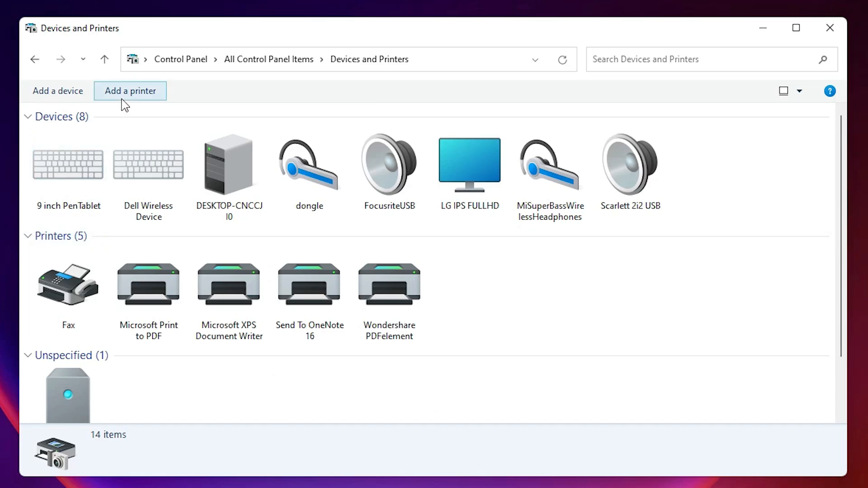
Step: Add a local printer with manual settings and reach the port list showing USB_001
left_click(129, 90)
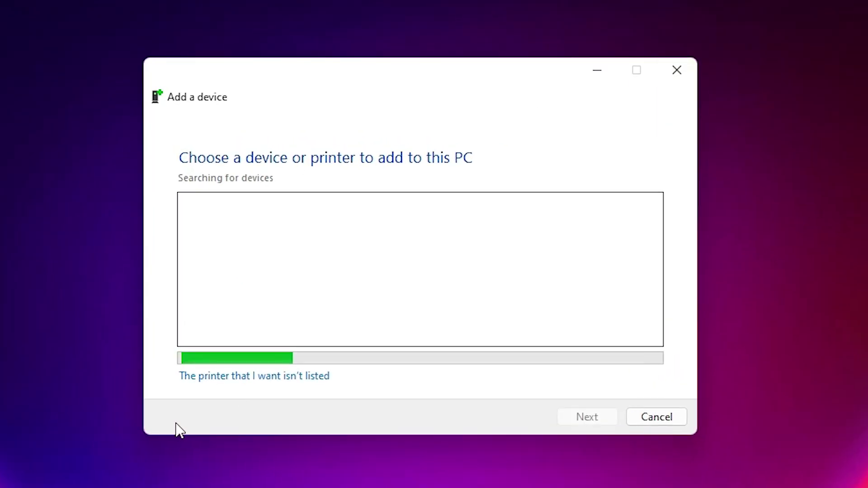
mouse_move(298, 382)
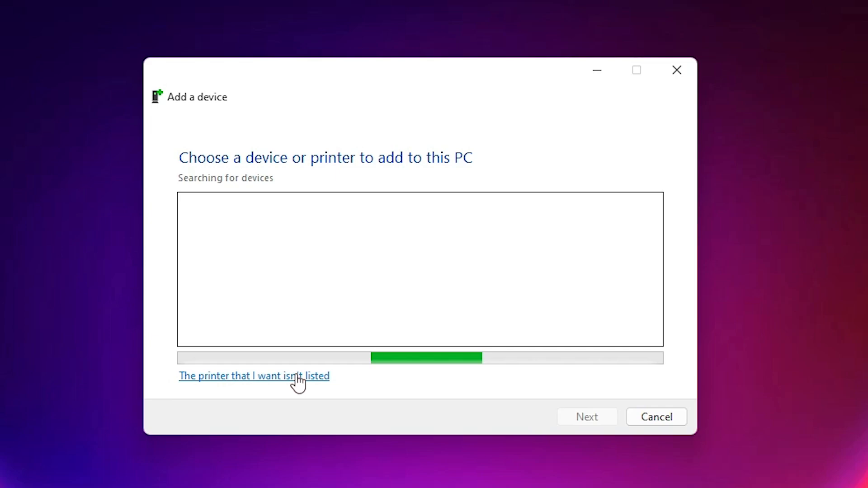
left_click(254, 376)
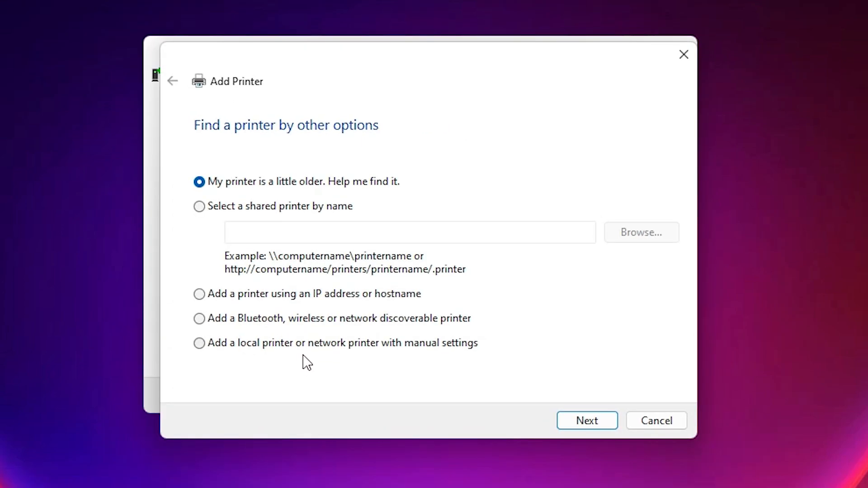
mouse_move(423, 354)
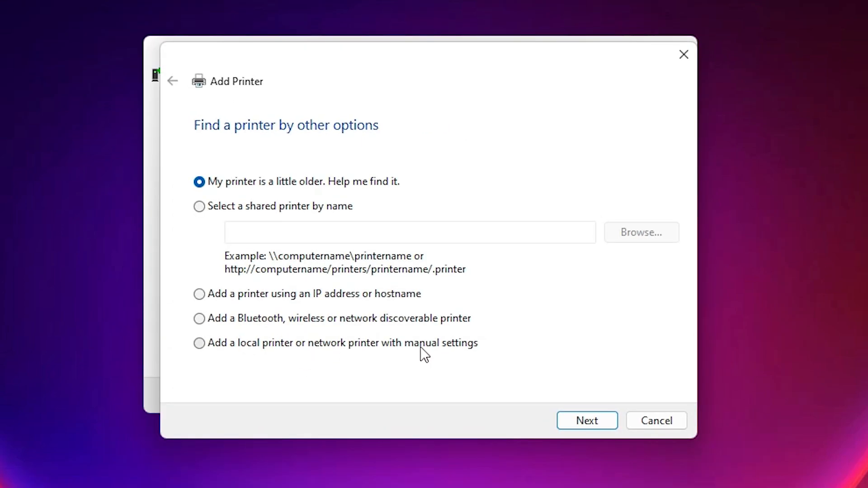
left_click(198, 343)
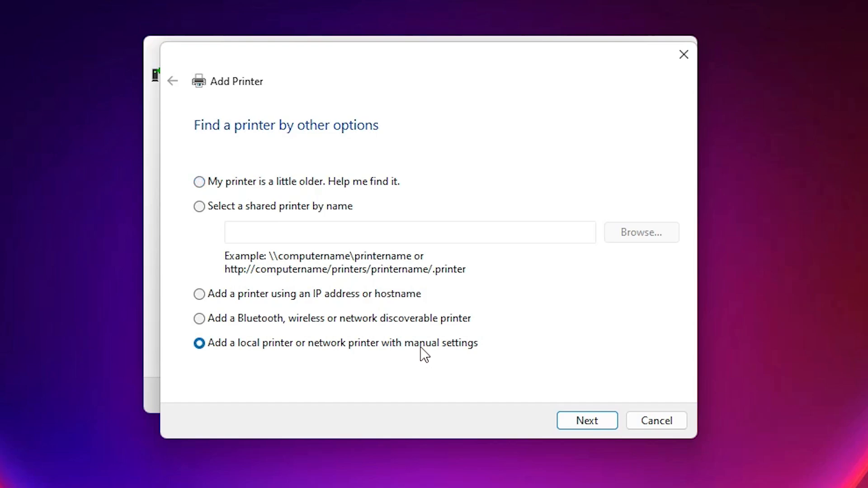
left_click(587, 421)
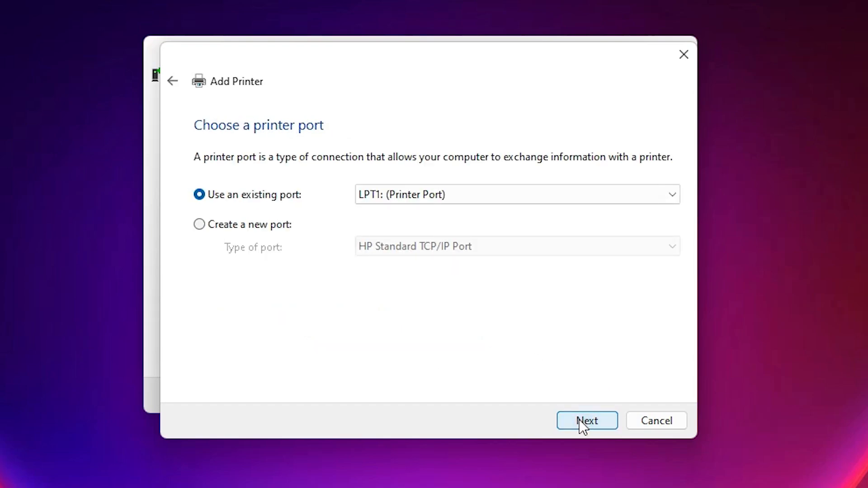
mouse_move(384, 294)
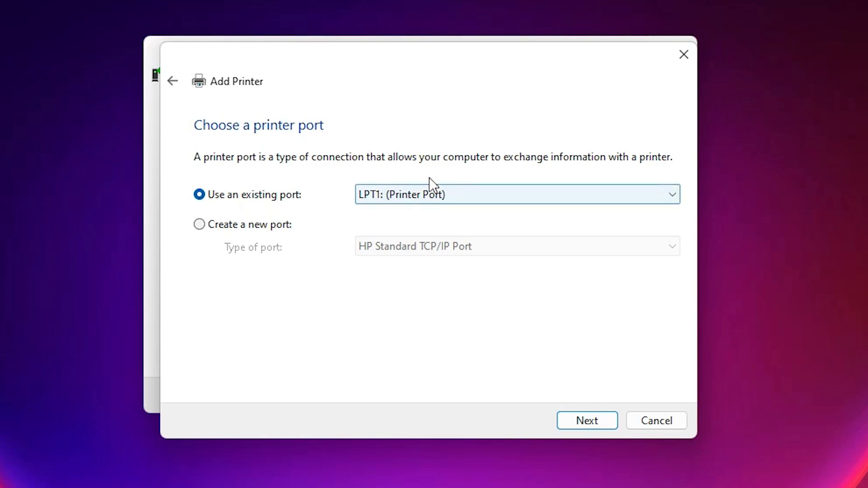
left_click(516, 194)
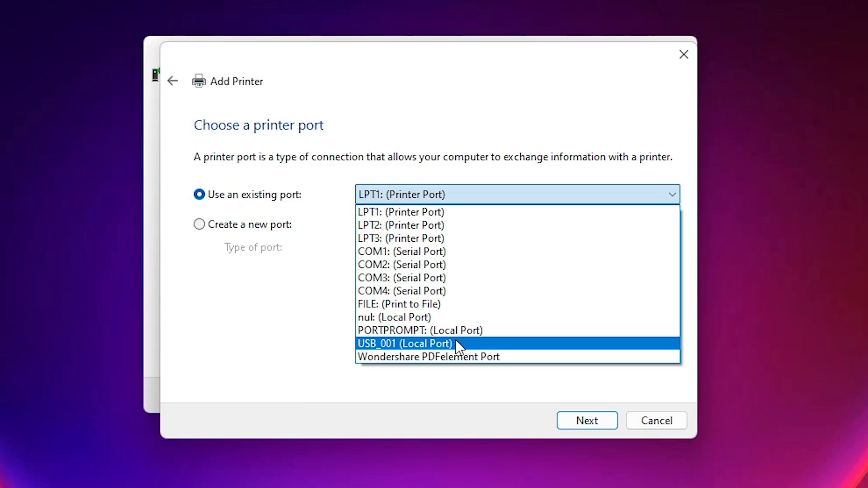
Step: Use the existing USB_001 port and advance to the driver step
left_click(587, 421)
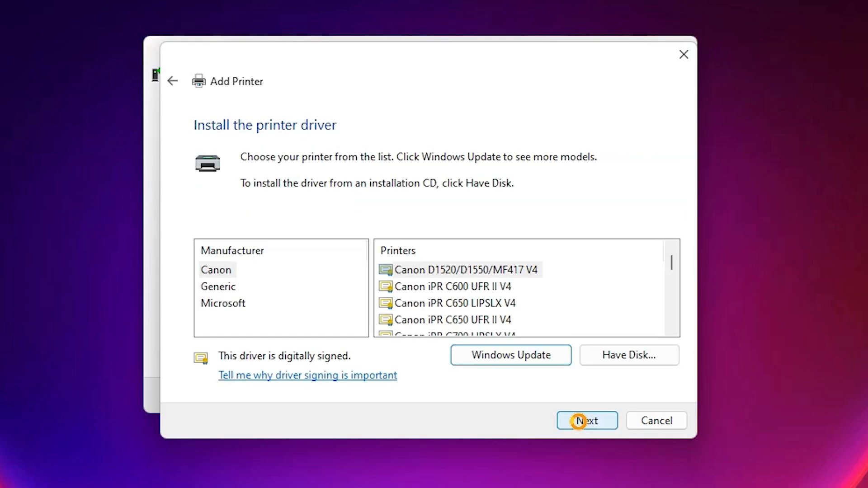
Step: Point Have Disk to HPRestStub in Desktop's HP_Laser\Printer\SPL folder
left_click(629, 355)
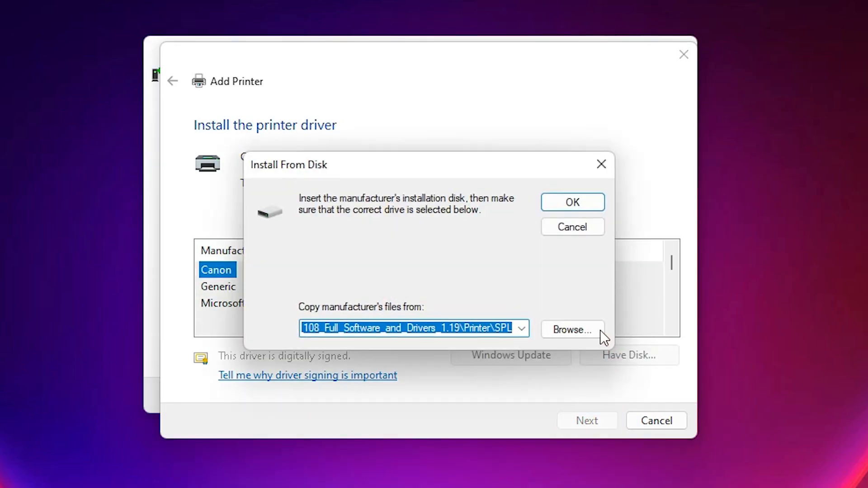
left_click(572, 329)
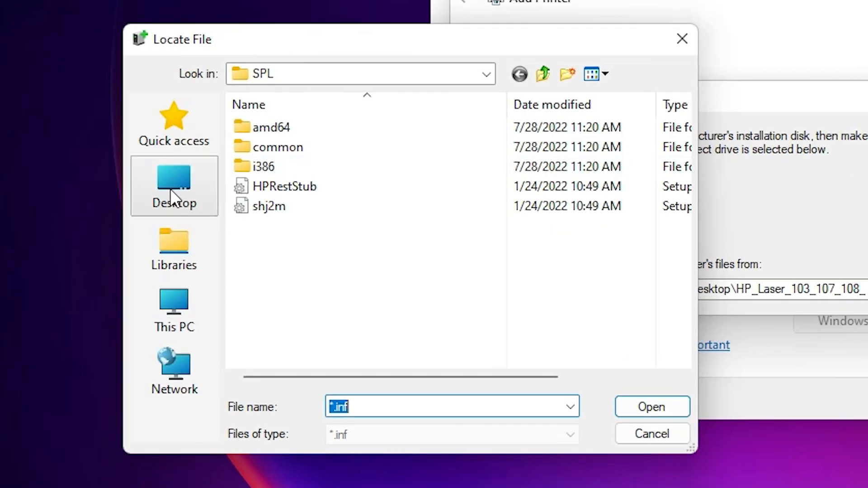
left_click(173, 186)
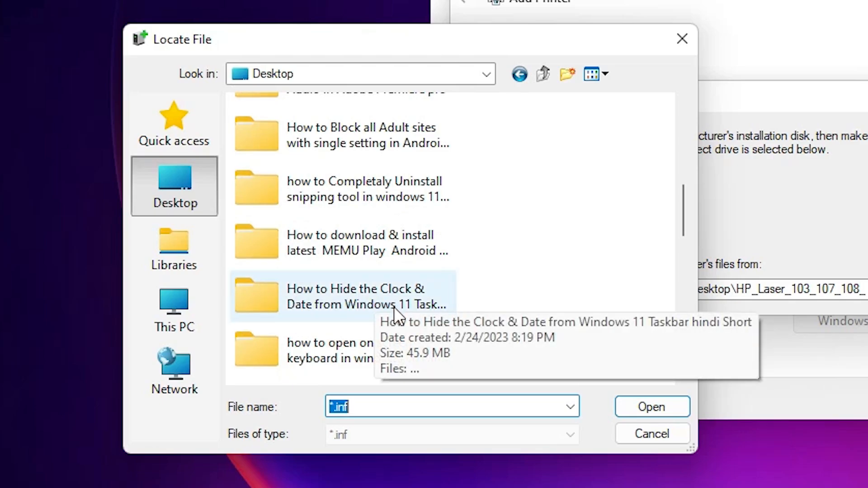
scroll("down", 3)
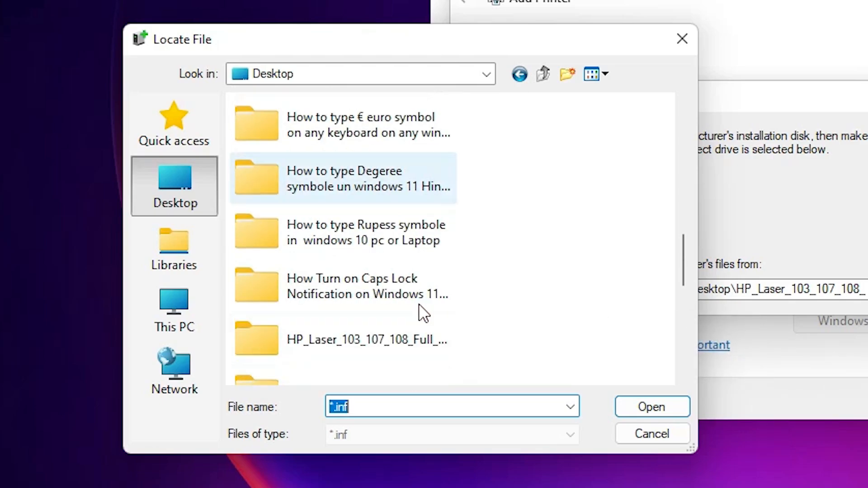
mouse_move(395, 357)
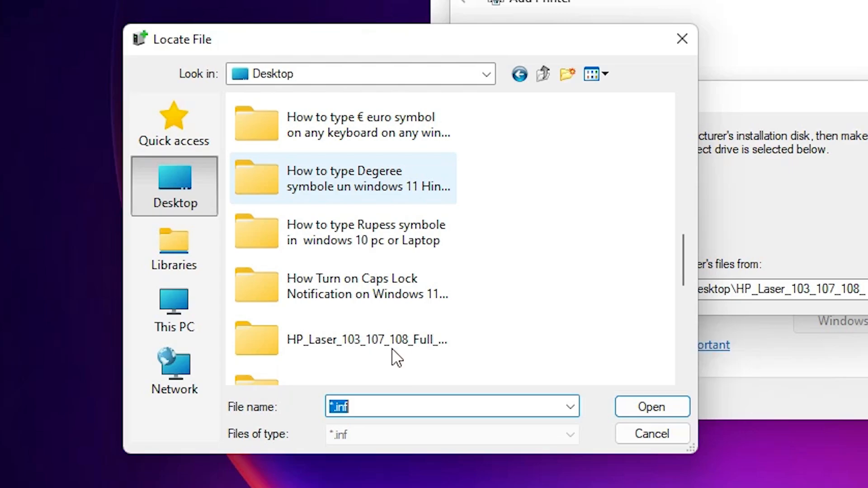
left_click(365, 340)
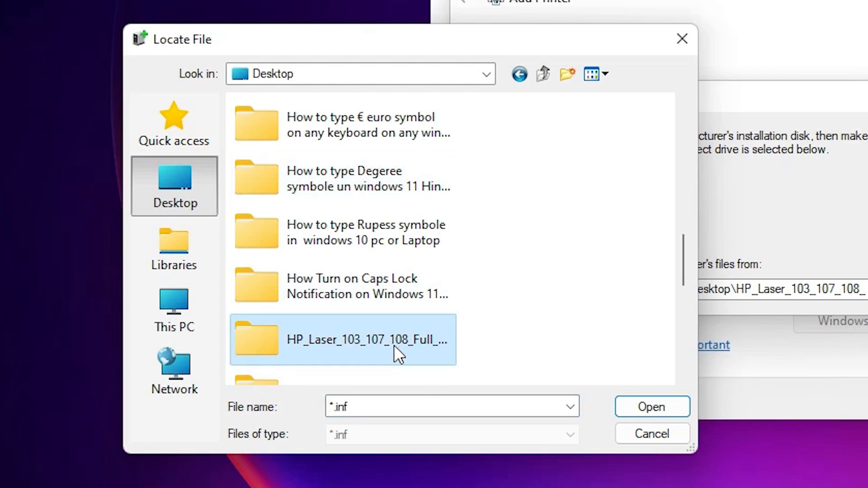
double_click(367, 340)
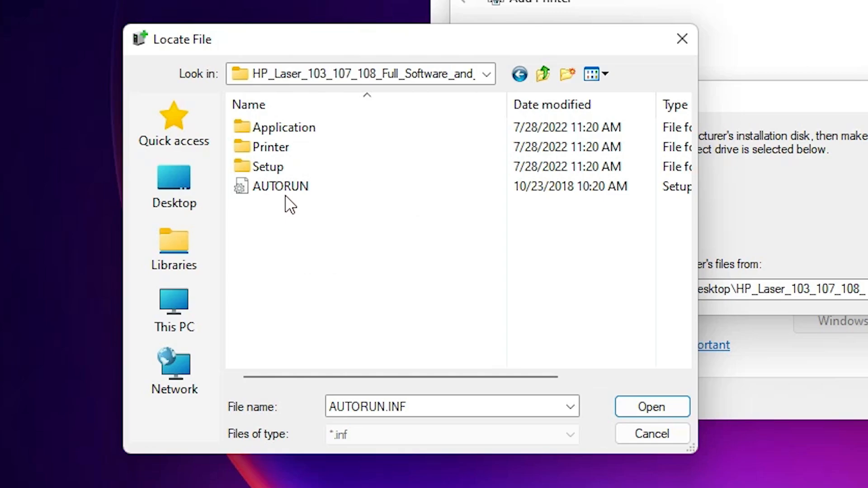
double_click(272, 146)
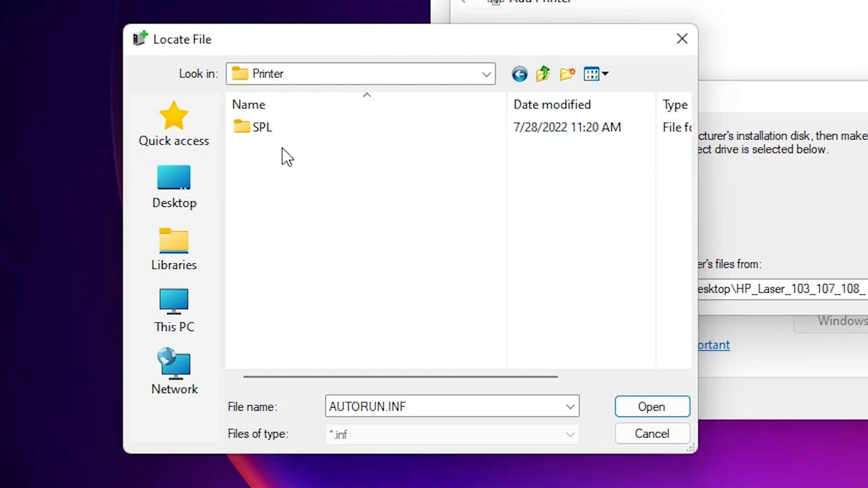
double_click(262, 126)
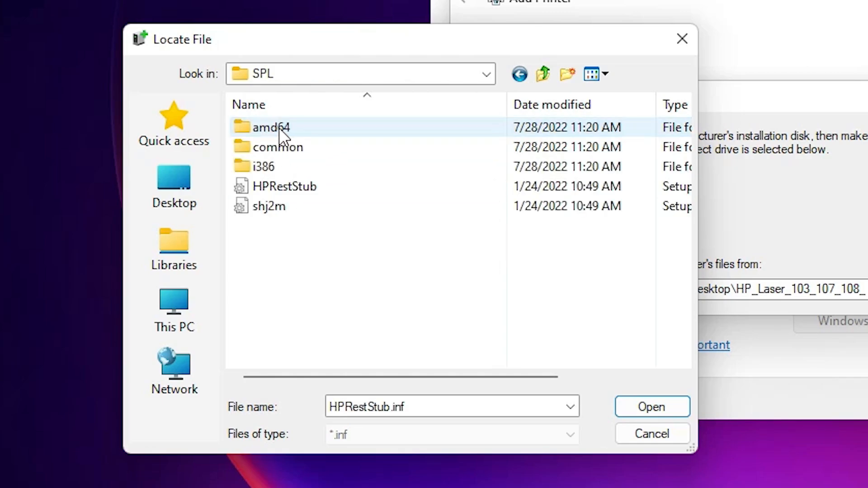
left_click(290, 186)
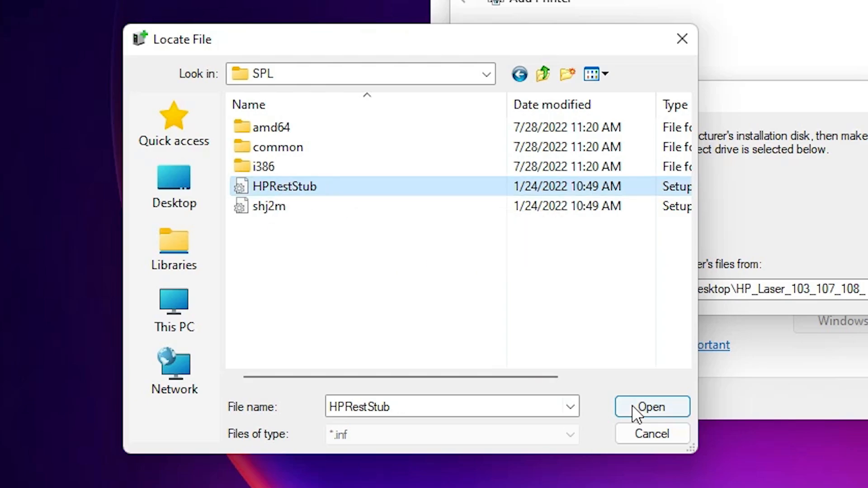
left_click(652, 407)
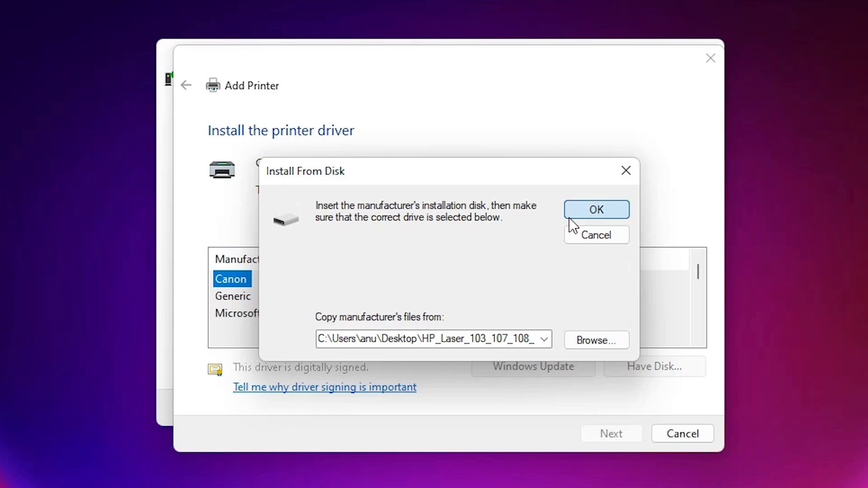
Step: Load drivers from disk and proceed with HP Laser 103 107 108
left_click(596, 209)
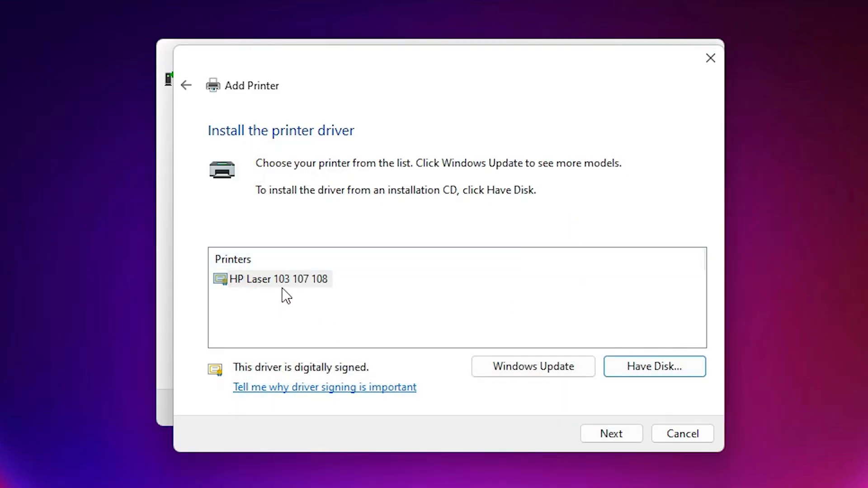
mouse_move(403, 287)
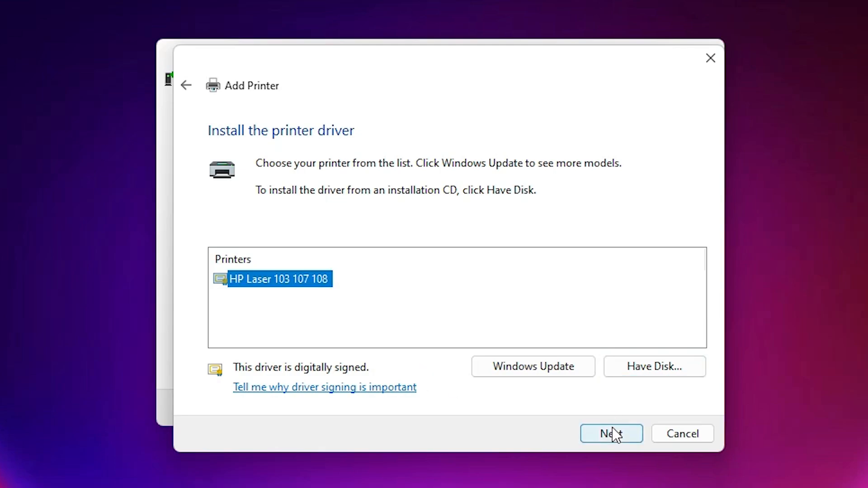
left_click(611, 434)
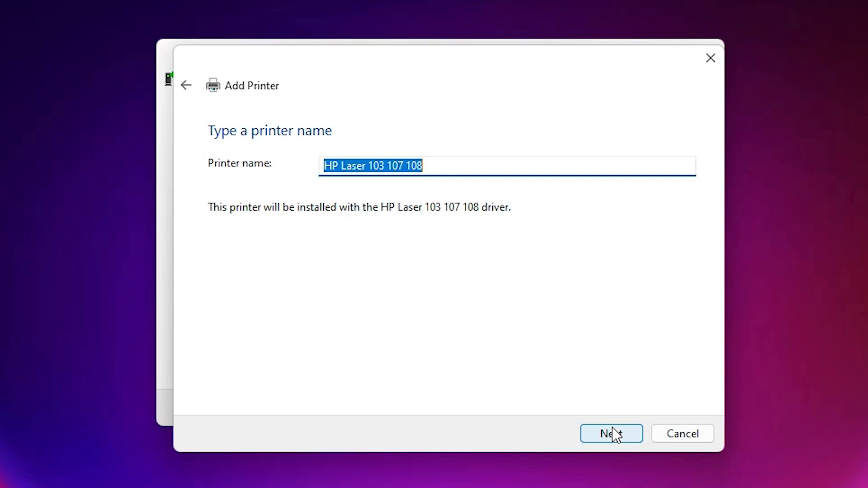
mouse_move(409, 166)
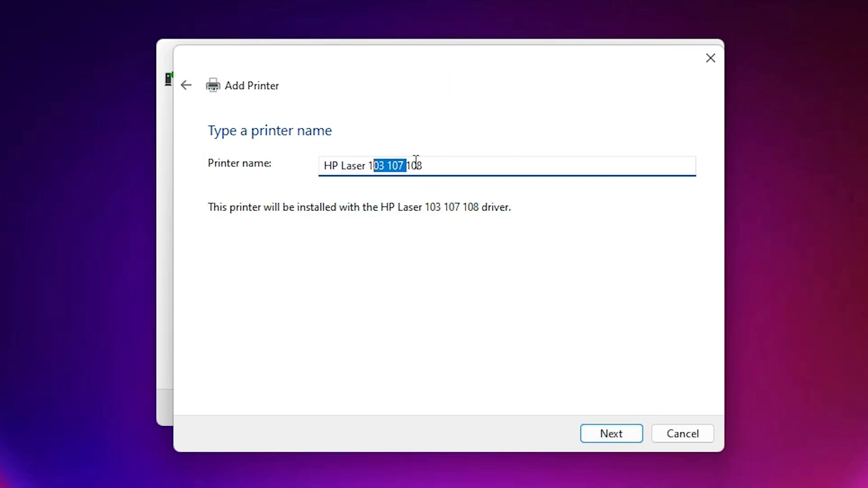
Step: Name the printer 'HP Laser 108a' and install it
key("Delete")
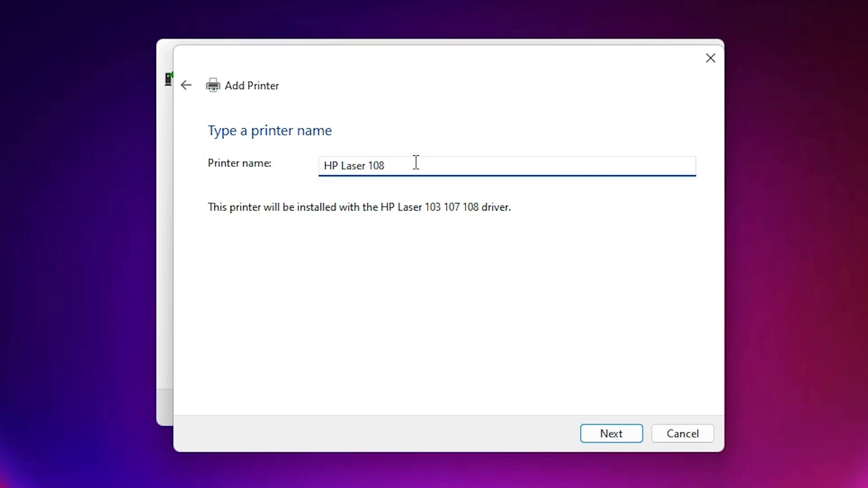
type("a")
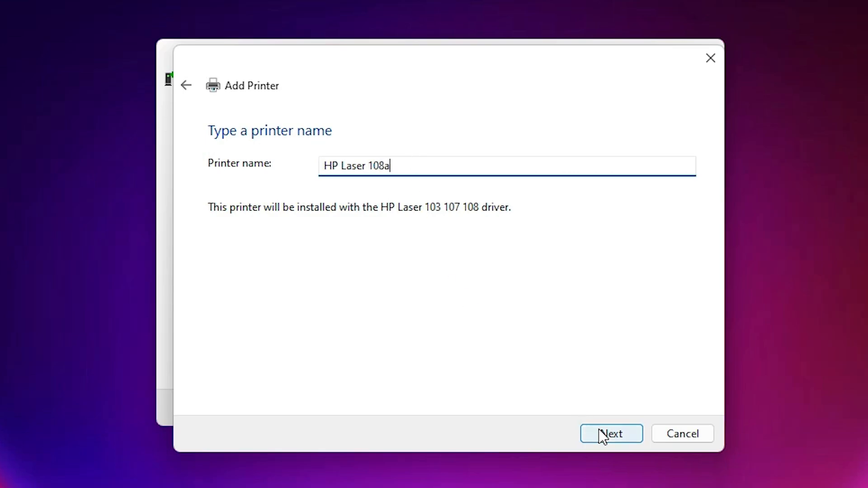
left_click(612, 433)
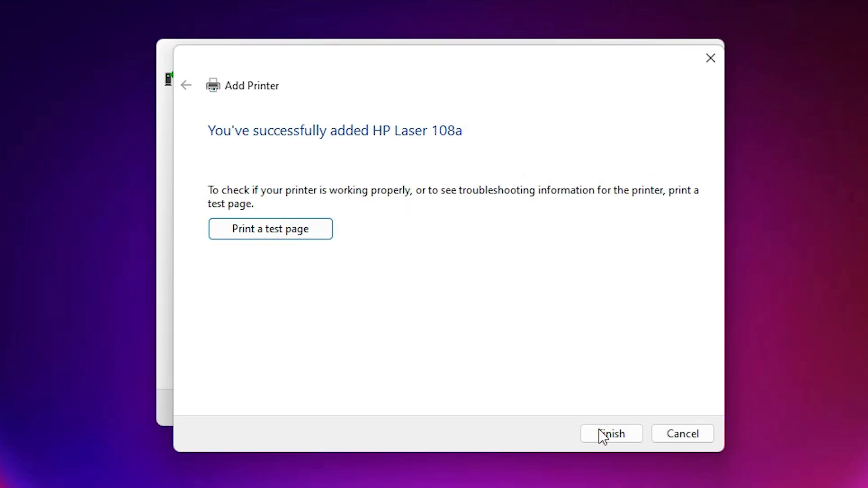
mouse_move(385, 183)
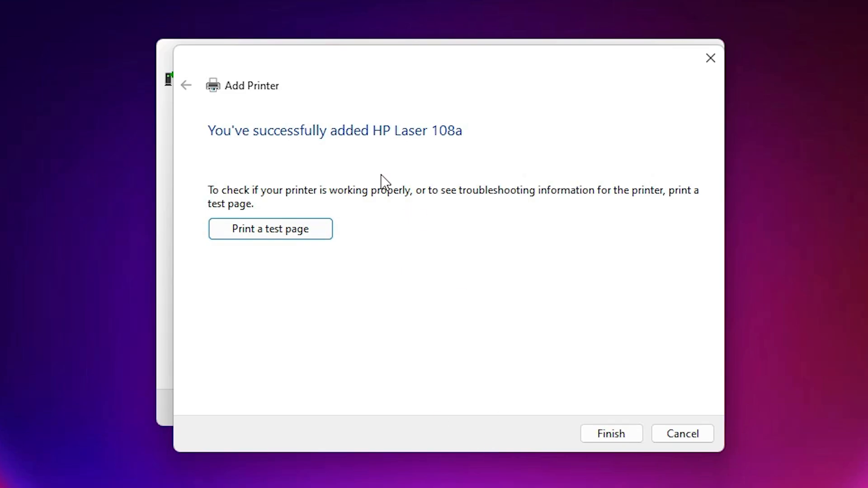
mouse_move(353, 207)
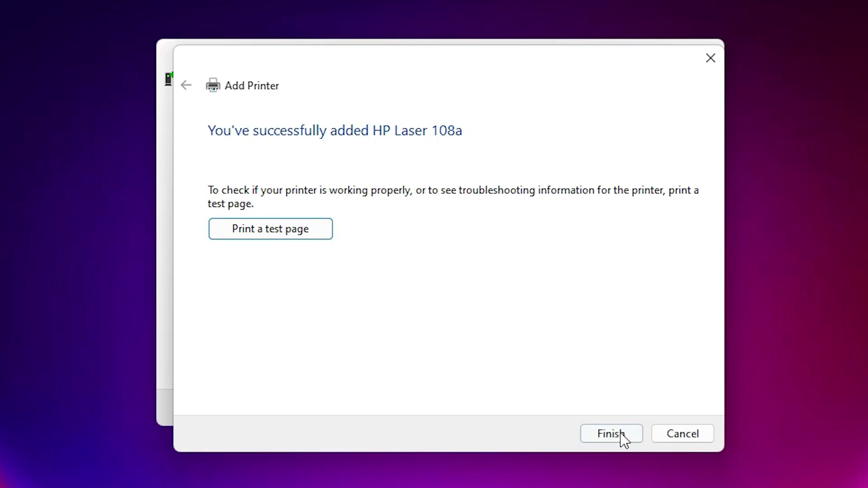
Step: Finish the Add Printer wizard on its success page
left_click(612, 433)
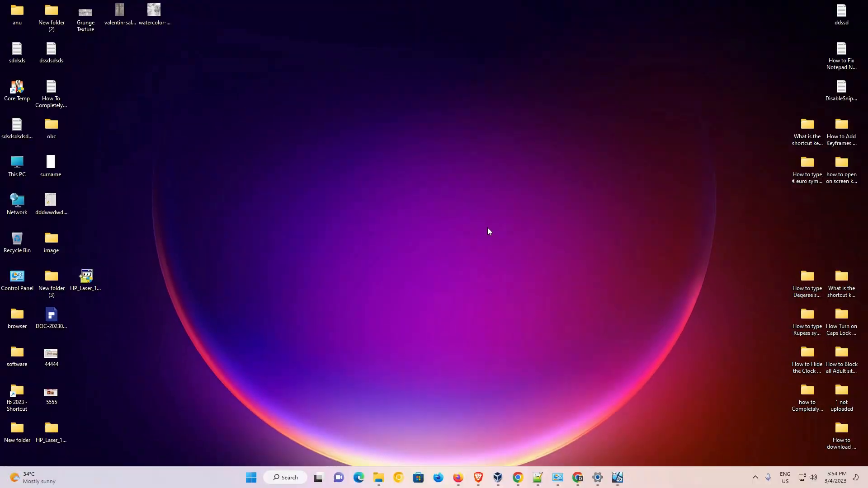
mouse_move(535, 443)
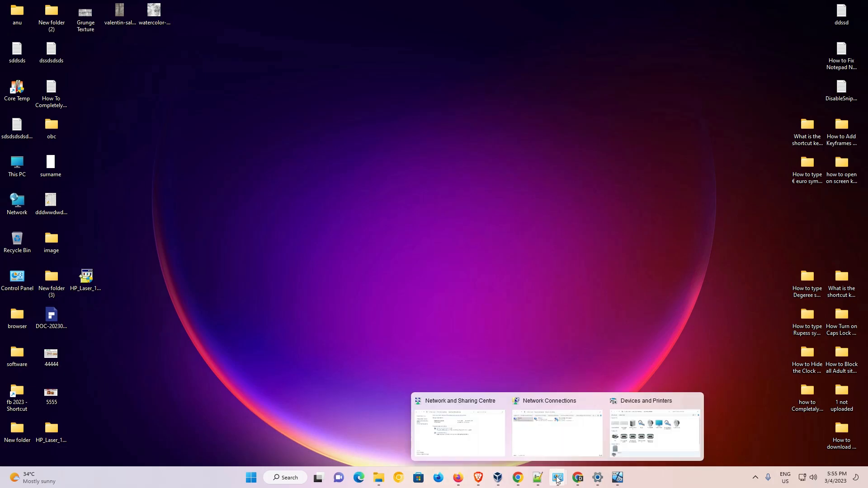
Step: Restore the Devices and Printers window from the taskbar to check HP Laser 108a is listed
left_click(654, 434)
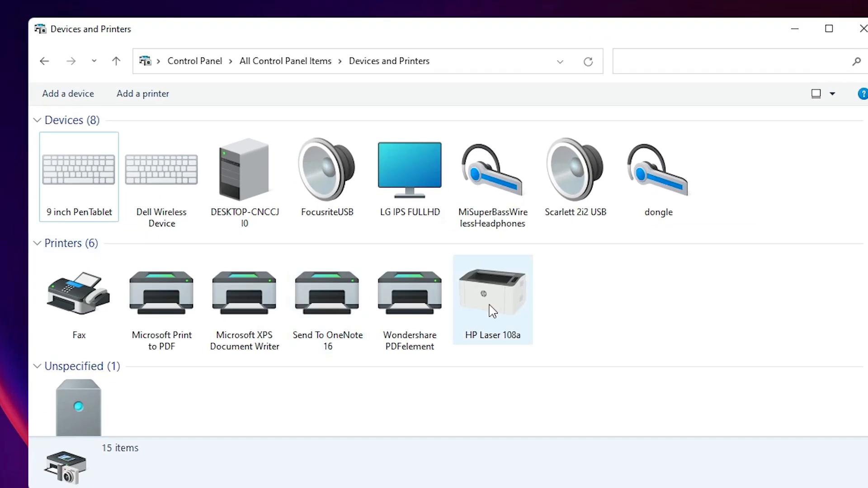
mouse_move(514, 345)
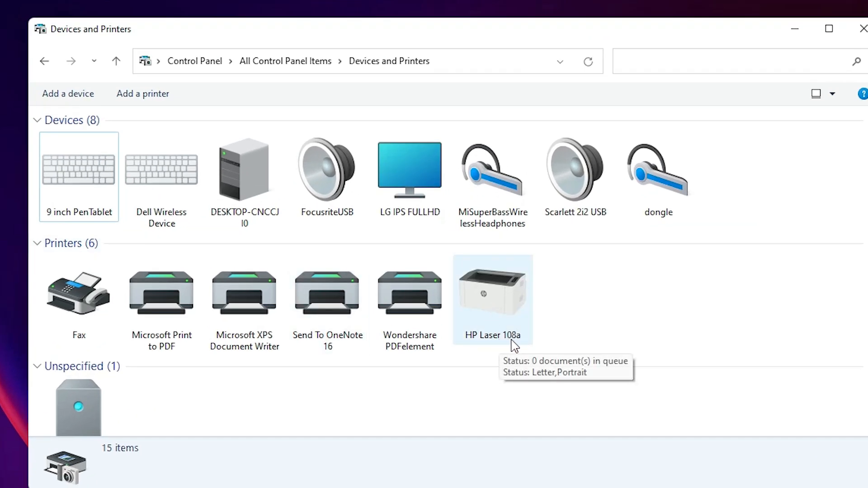
mouse_move(467, 296)
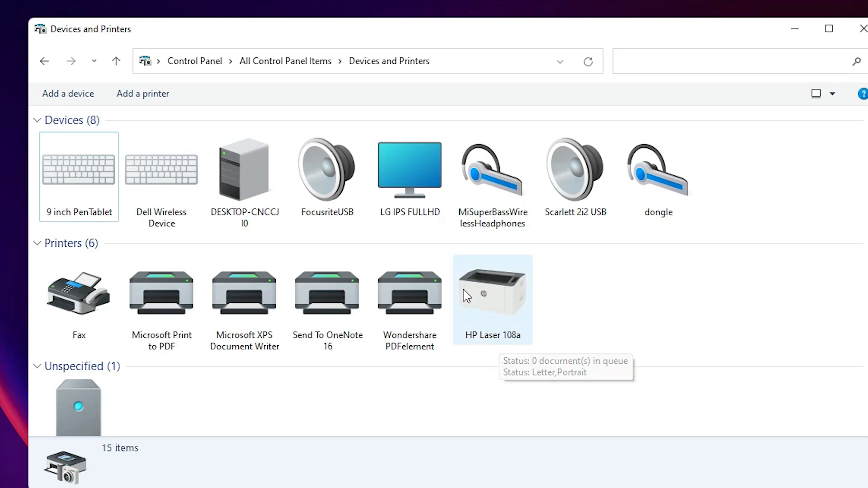
mouse_move(515, 345)
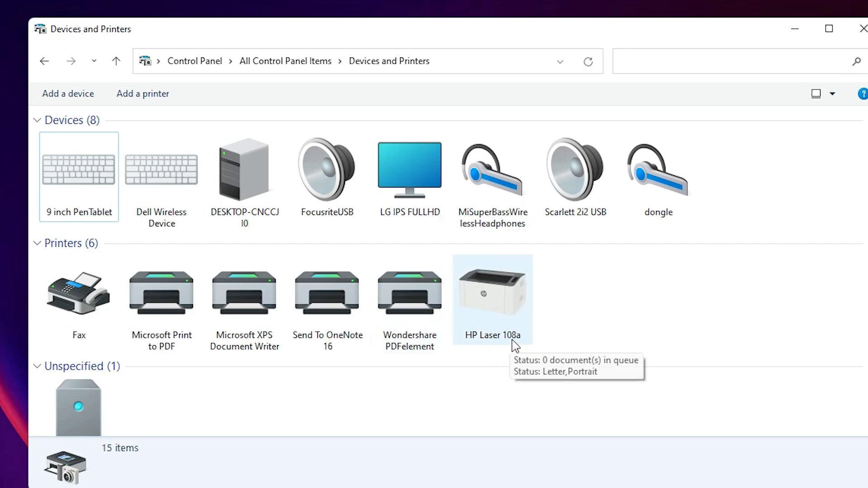
mouse_move(633, 307)
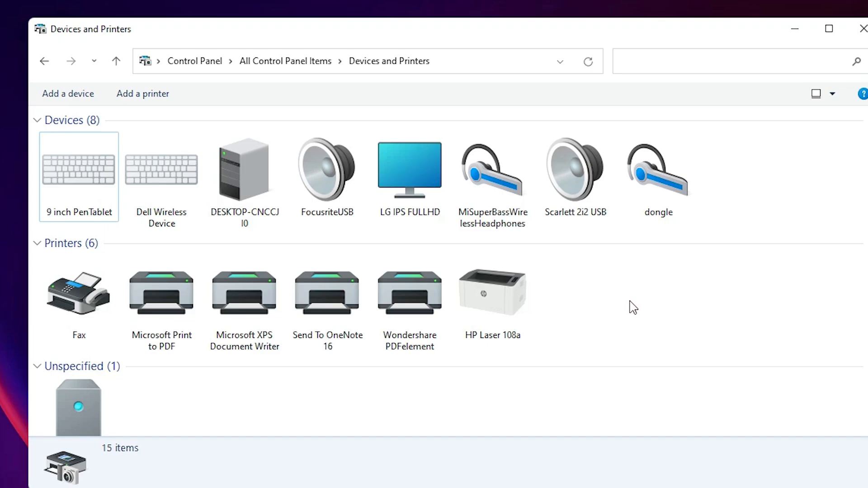
left_click(829, 28)
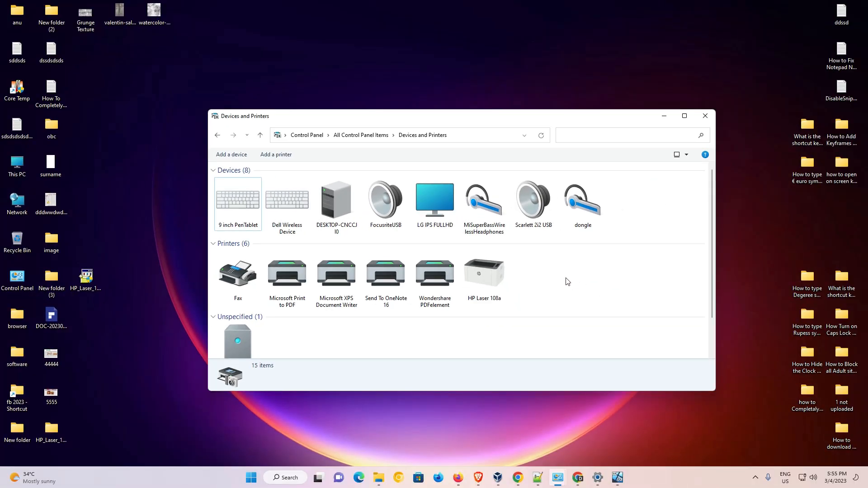